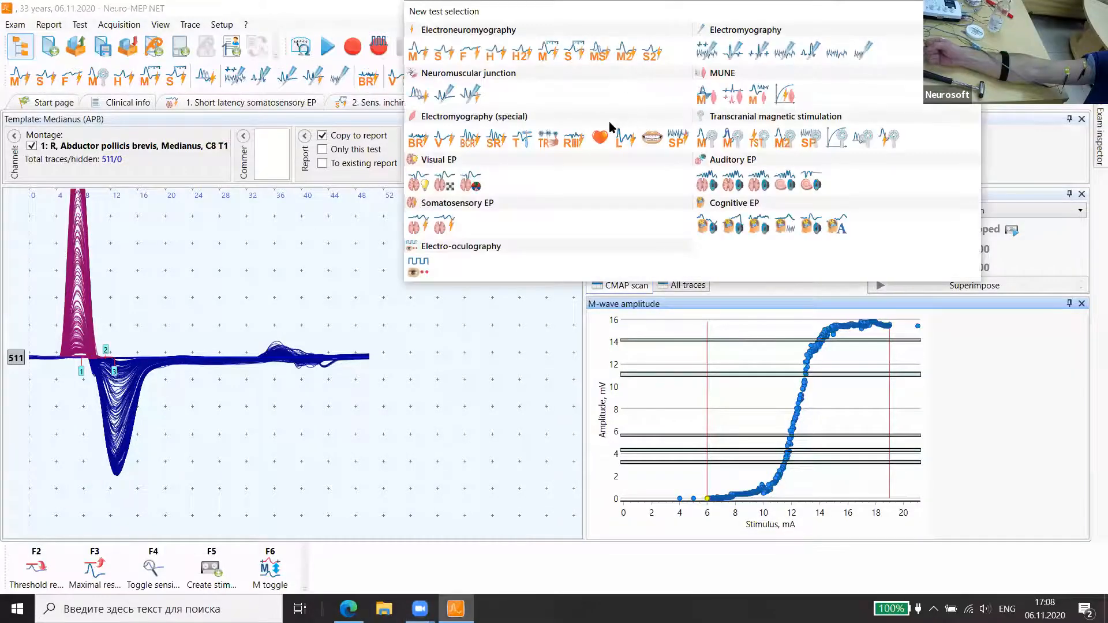
mouse_move(523, 140)
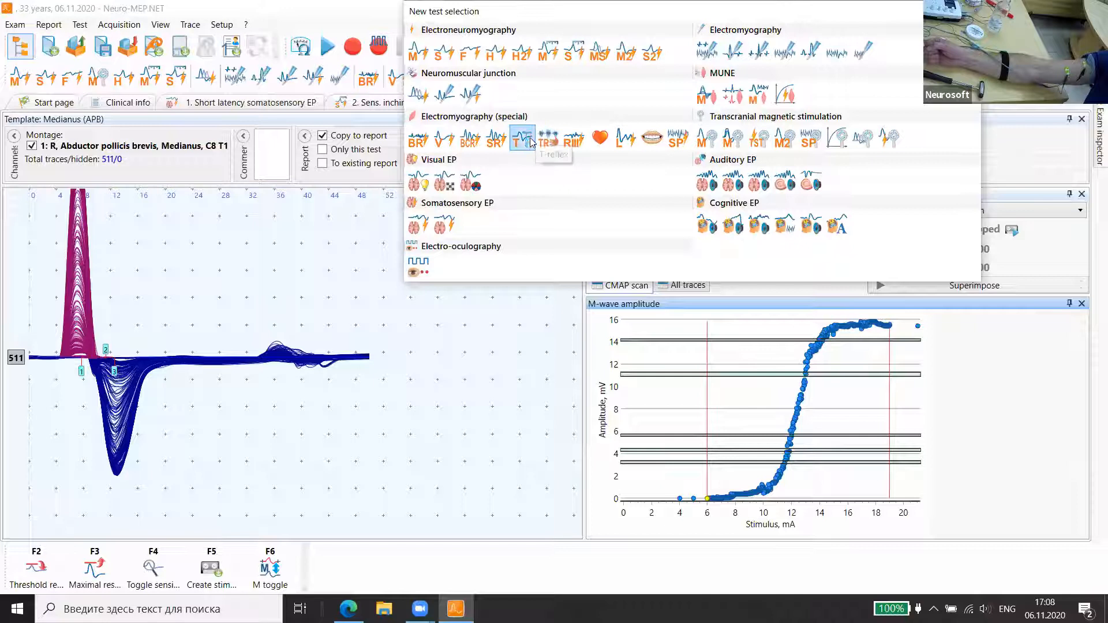
Create a new T-reflex test from the Electromyography (special) group.
left_click(517, 140)
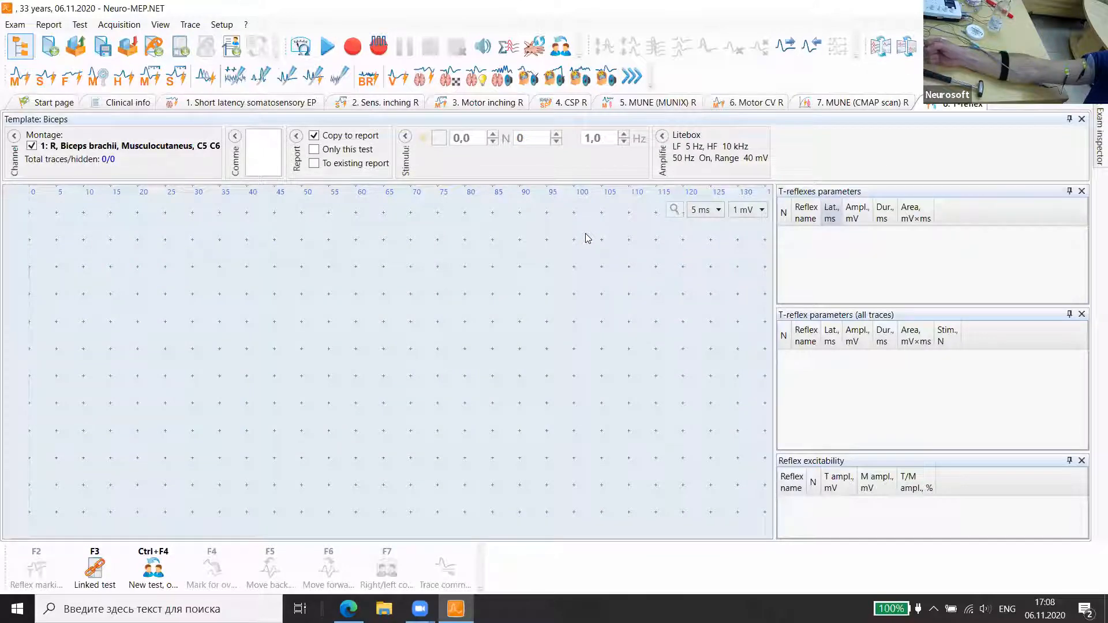
mouse_move(299, 44)
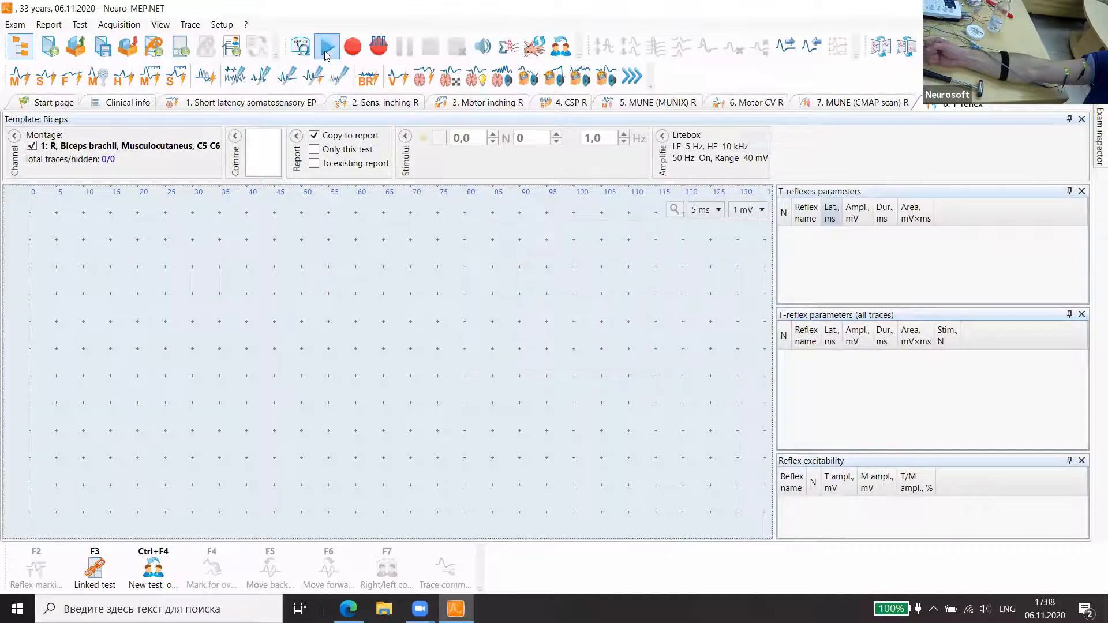
Start live monitoring of the biceps signal and bring up the device amplifier settings.
left_click(326, 47)
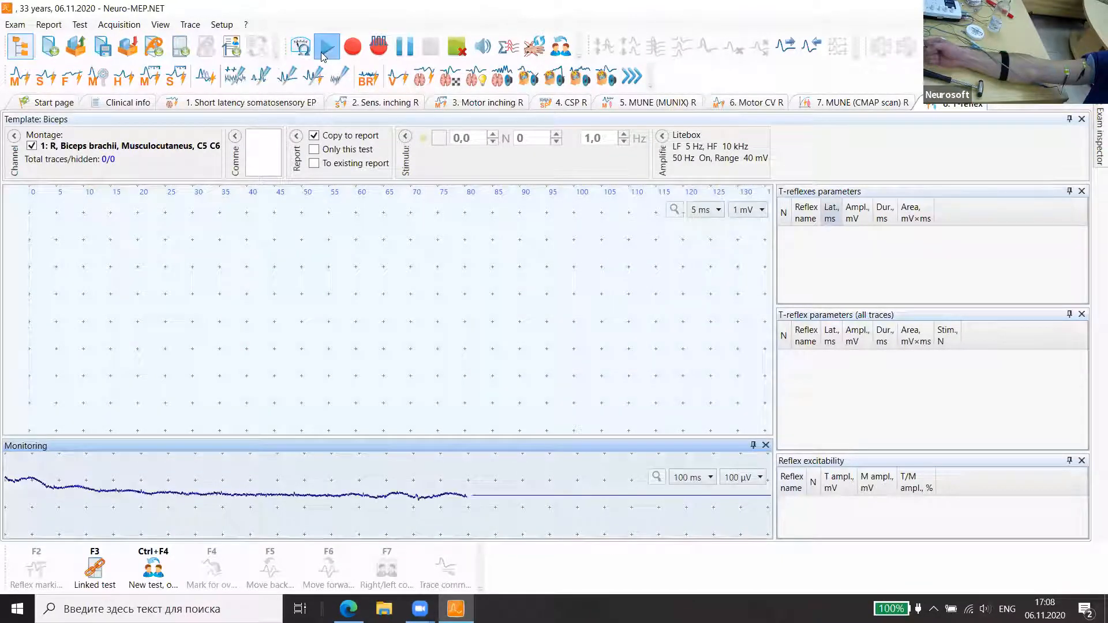
left_click(300, 48)
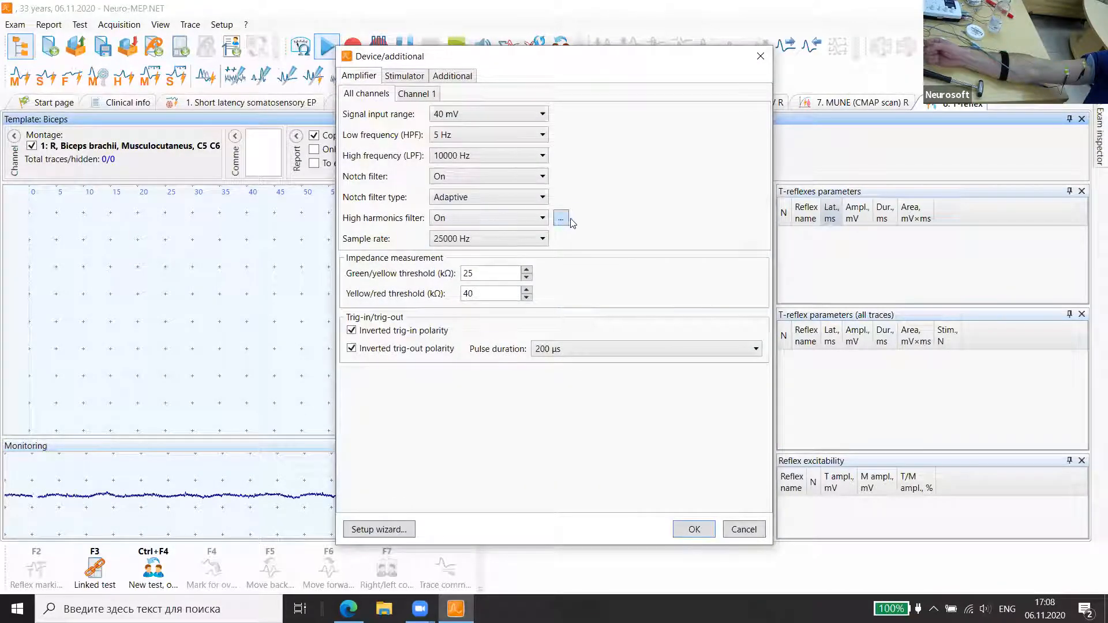
left_click(561, 217)
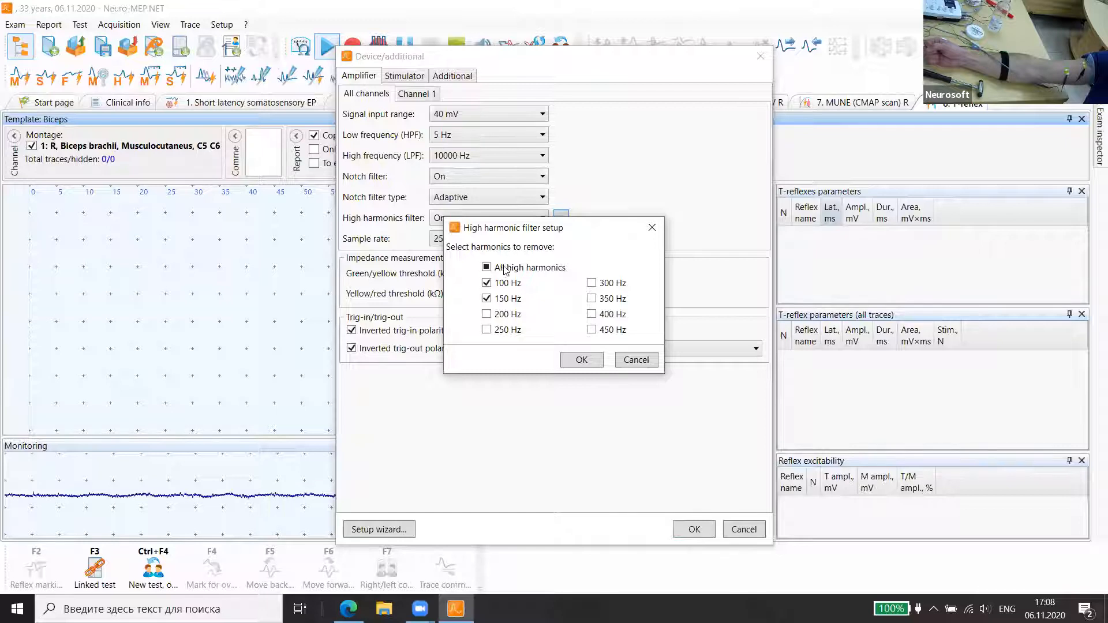
left_click(486, 268)
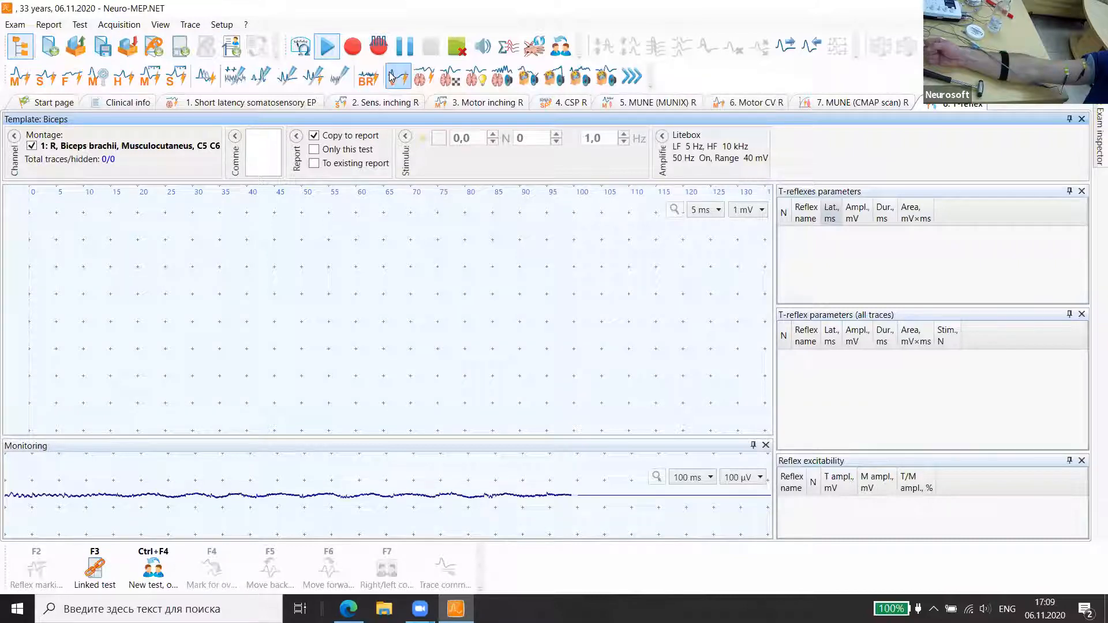
mouse_move(397, 75)
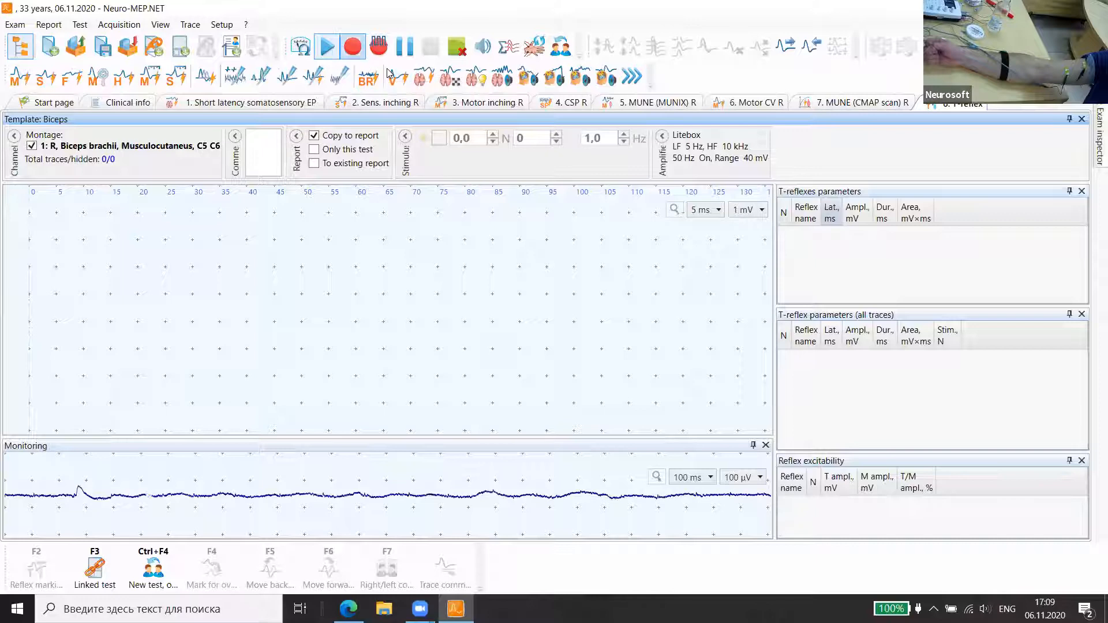
Start recording so the first biceps reflex waveform is acquired with its markers.
left_click(326, 45)
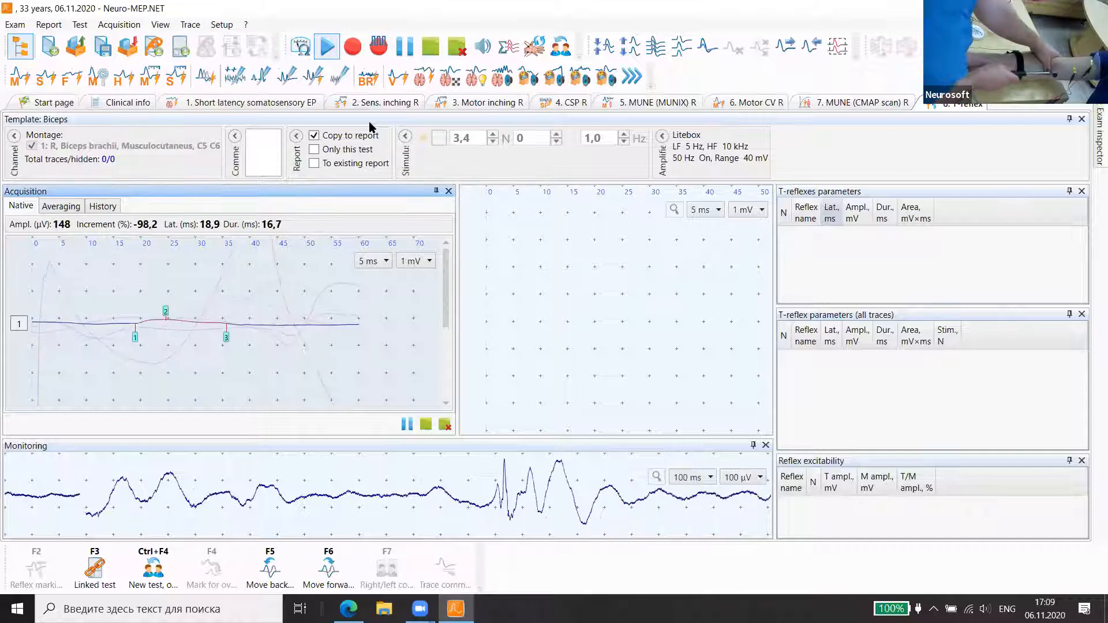
Raise the waveform sensitivity to 250 µV and store the reflexes as traces until four are recorded.
left_click(429, 261)
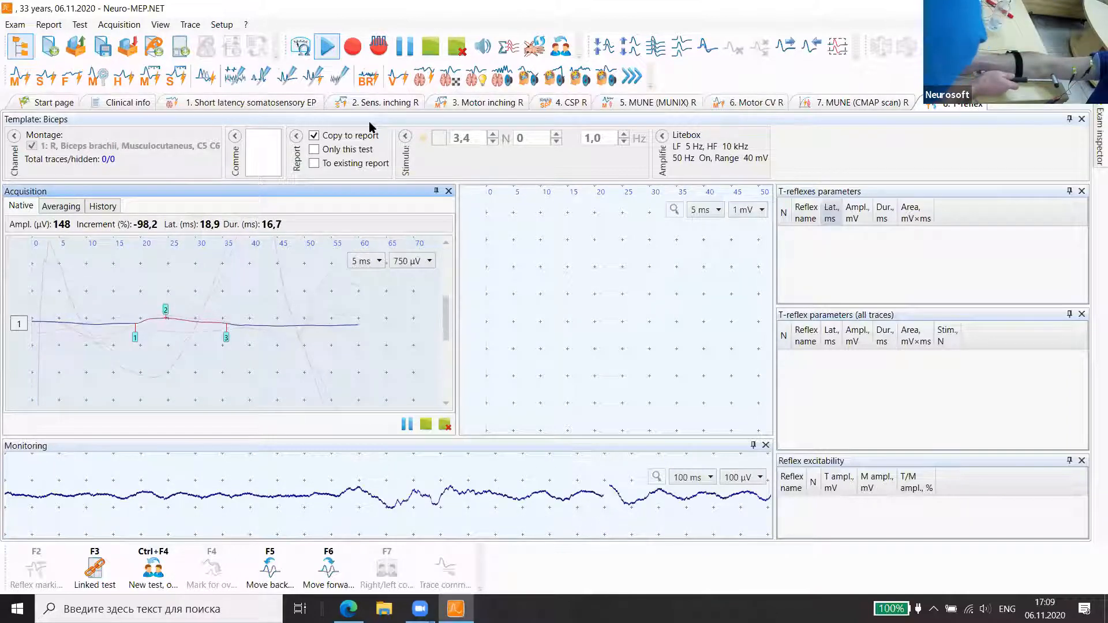
left_click(432, 261)
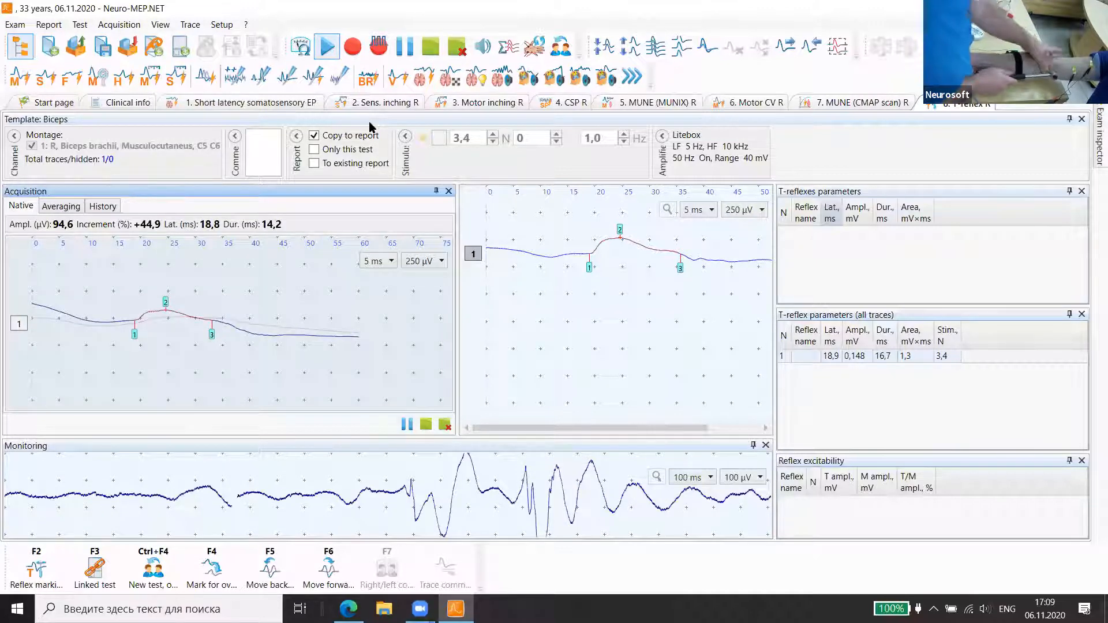
left_click(326, 46)
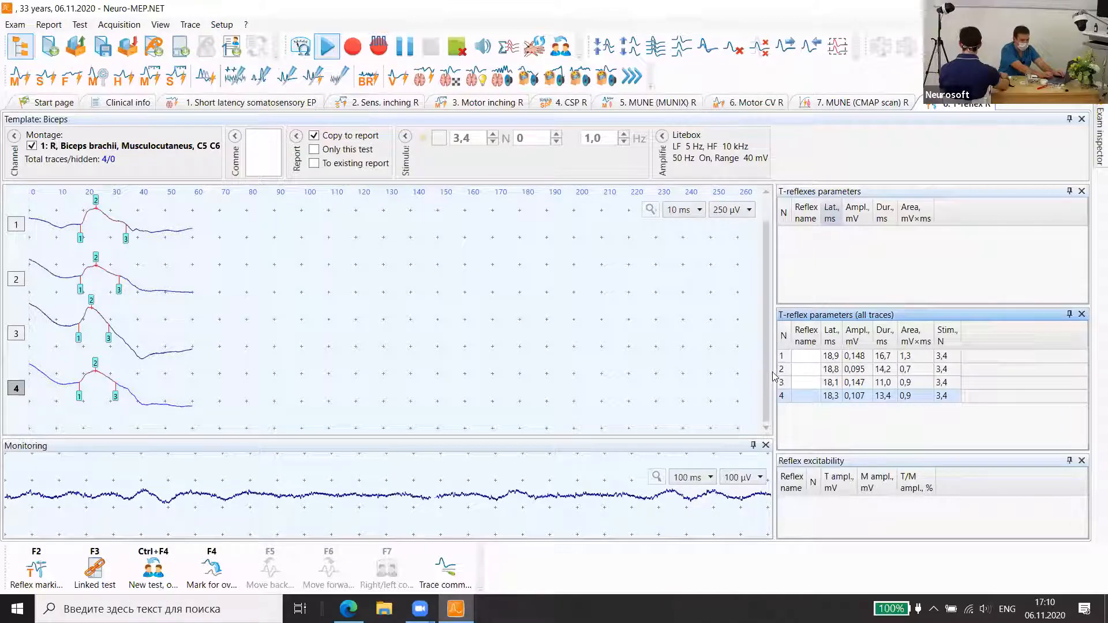
Drag the splitter left so the parameter tables show more columns.
left_click_drag(773, 363, 681, 364)
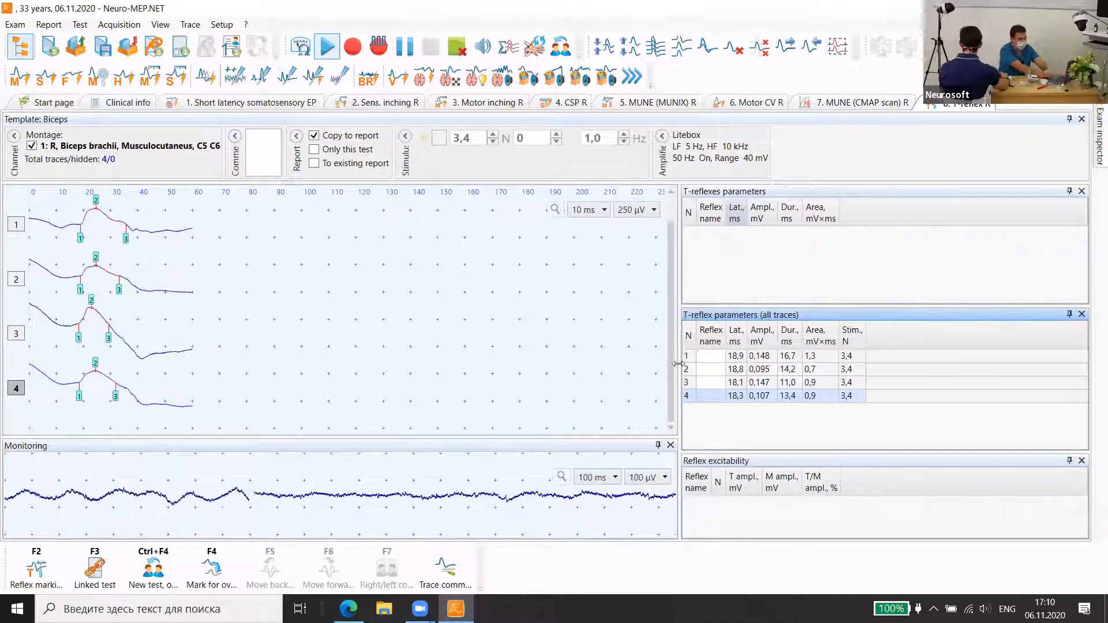